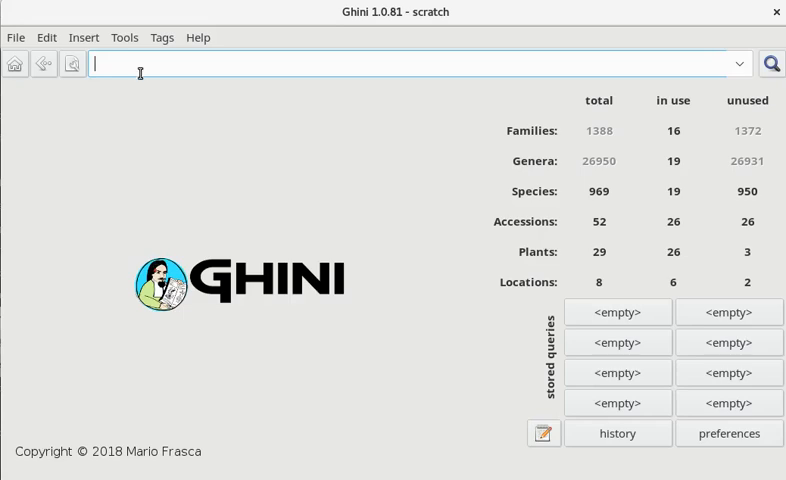
mouse_move(736, 64)
type("accession where _created between |datetime|2018,4,16| and |datetime|2018,4,17|")
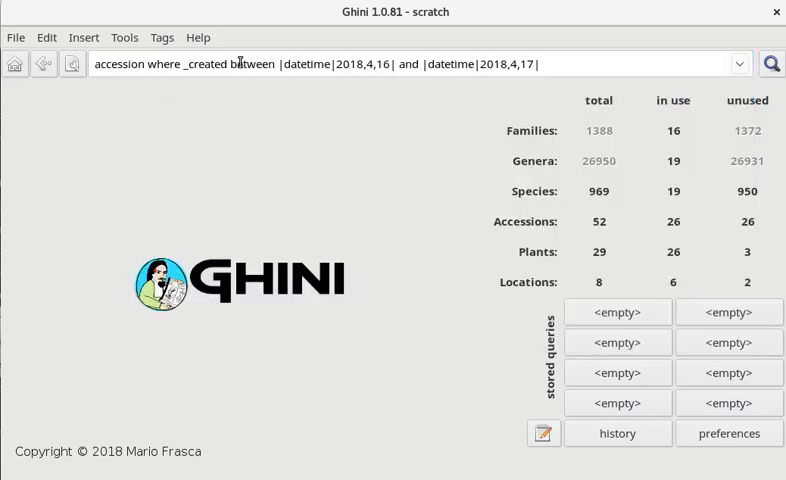
mouse_move(378, 63)
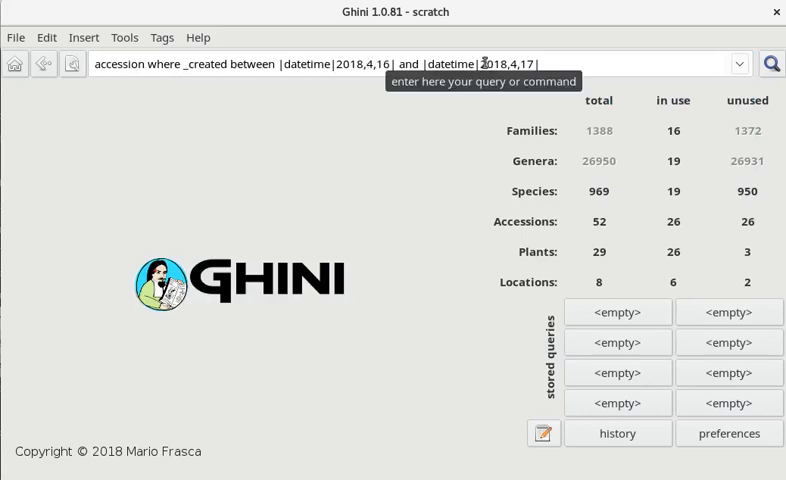
- Run the search for accessions created between 16 and 17 April 2018
left_click(771, 62)
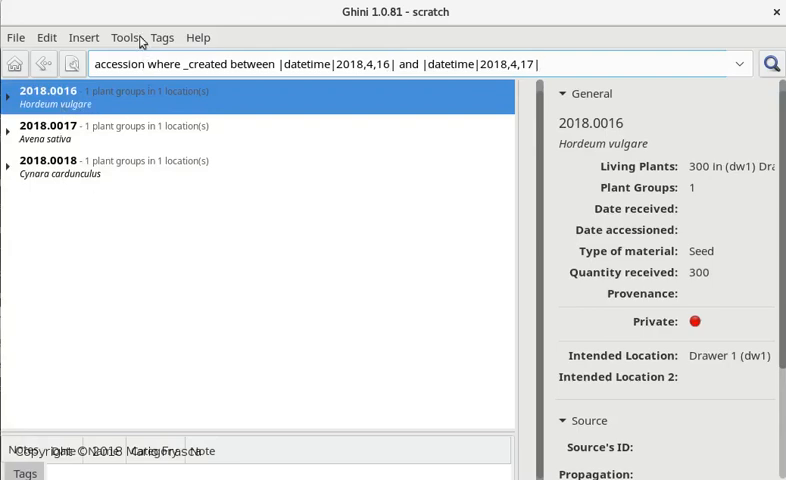
- Choose Report from the Tools menu for the three found accessions
left_click(124, 37)
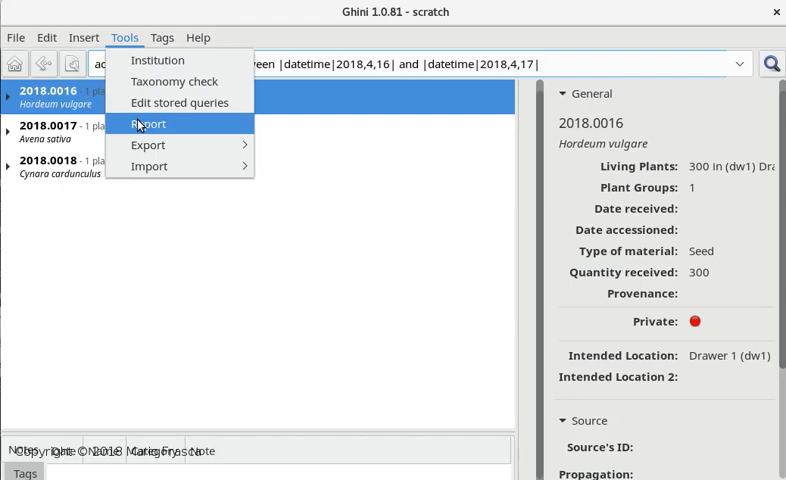
left_click(148, 123)
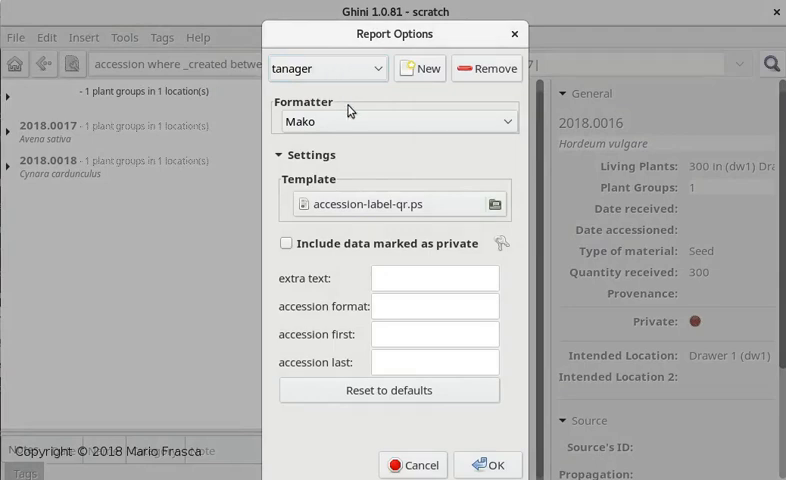
mouse_move(366, 213)
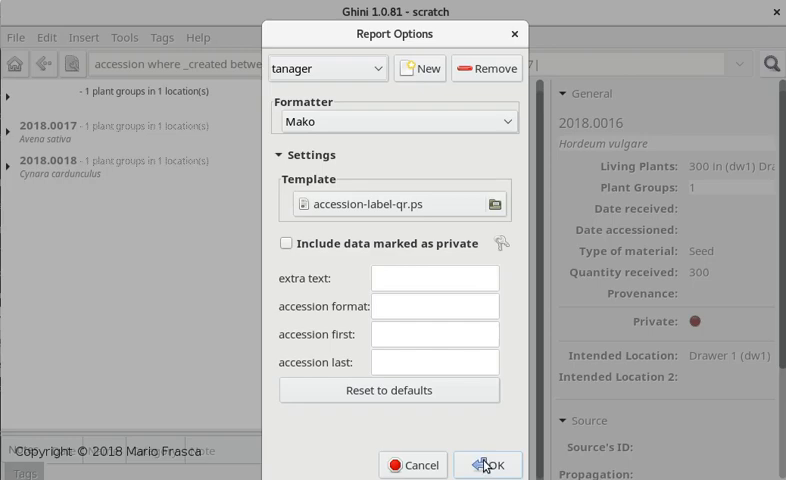
- Confirm the Mako accession-label-qr.ps report to open the PostScript labels in a viewer
left_click(499, 464)
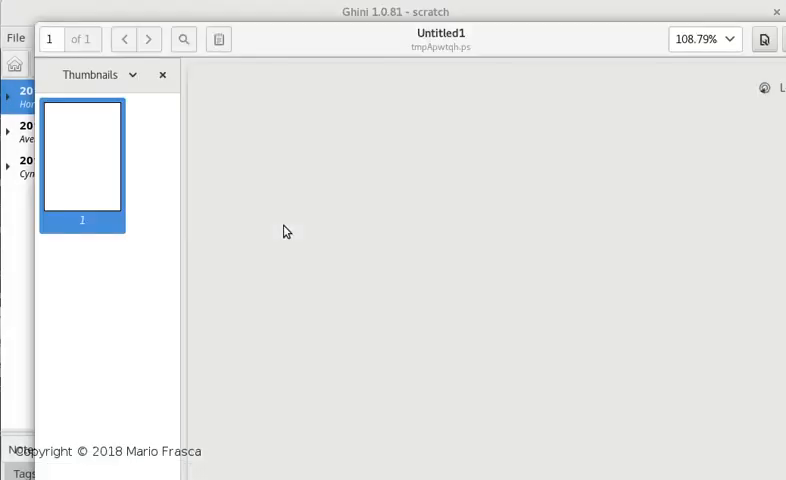